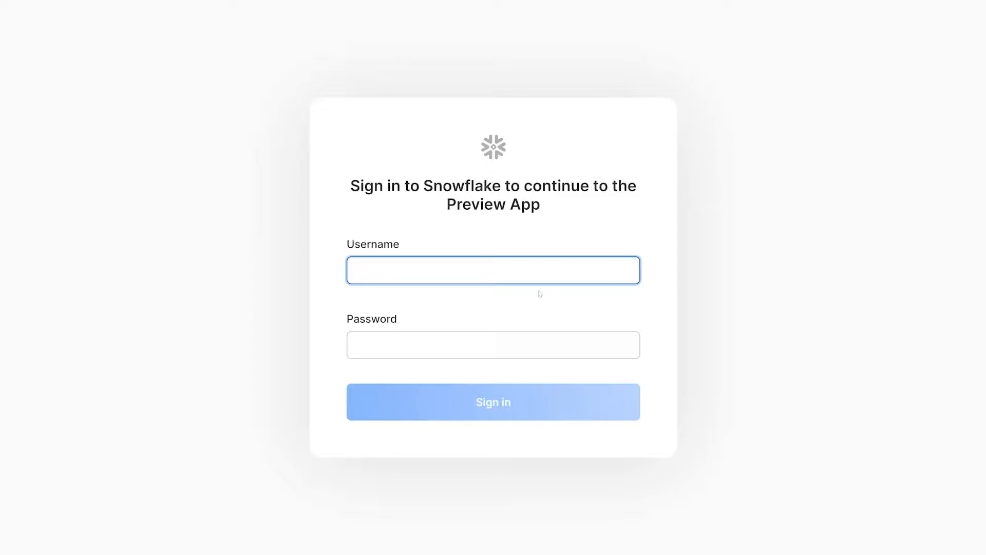
Sign in to Snowflake as user USBASARIR and reach the Snowsight home page
{"action": "type", "text": "USBASARIR"}
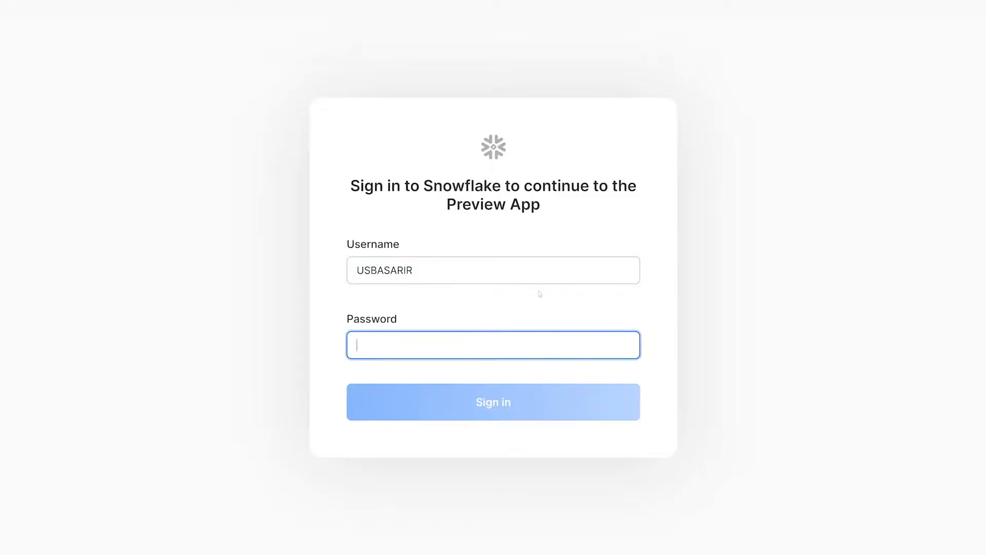
{"action": "left_click", "coordinate": [493, 402]}
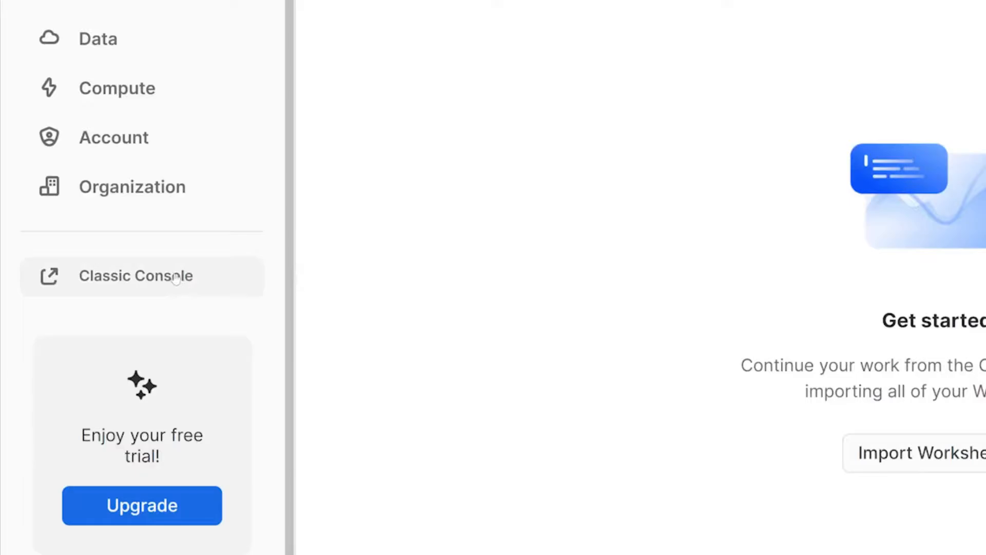
In the classic console, start a worksheet with 'create or replace warehouse SNOWPARK_DEMO_WH;'
{"action": "left_click", "coordinate": [136, 275]}
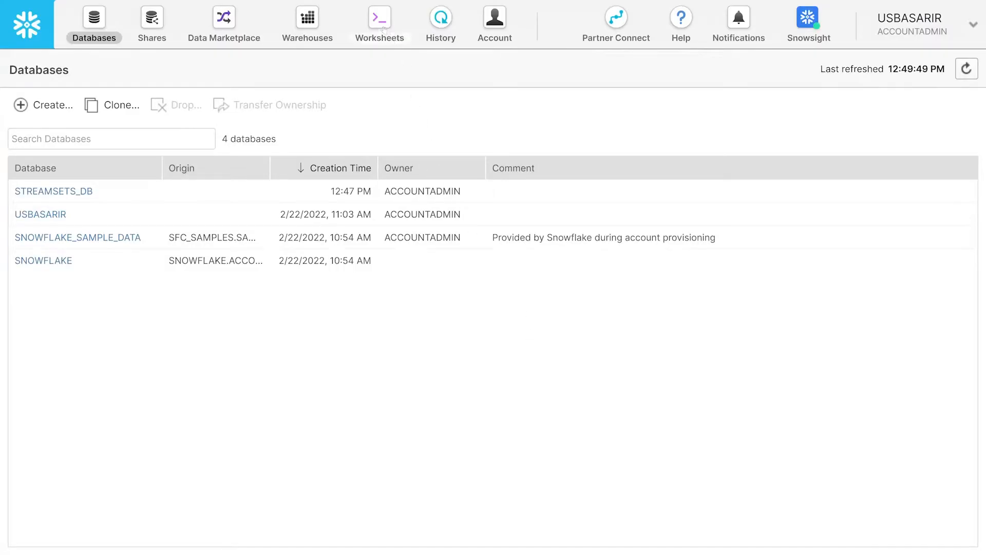
{"action": "left_click", "coordinate": [379, 23]}
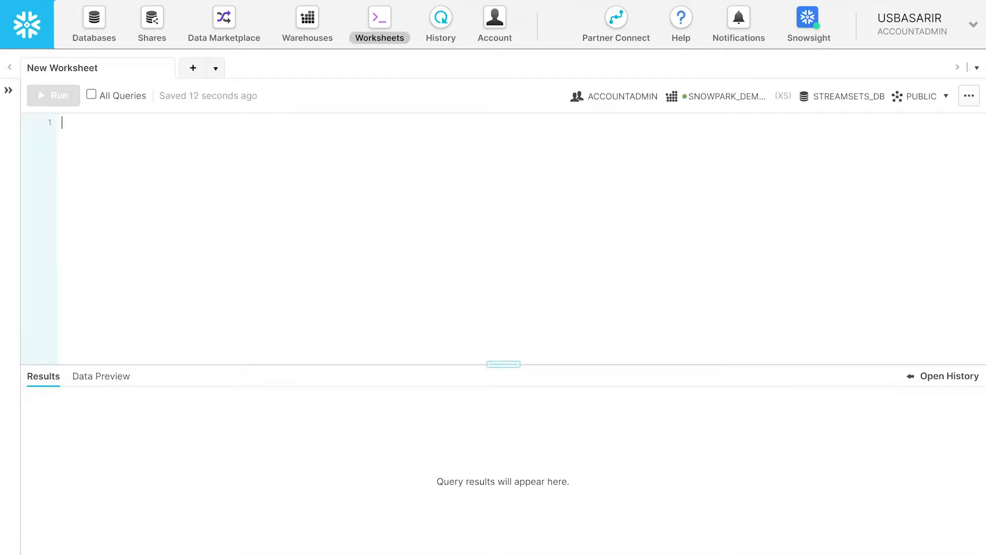
{"action": "type", "text": "create or replace warehouse SNOWPARK_DEMO_WH;"}
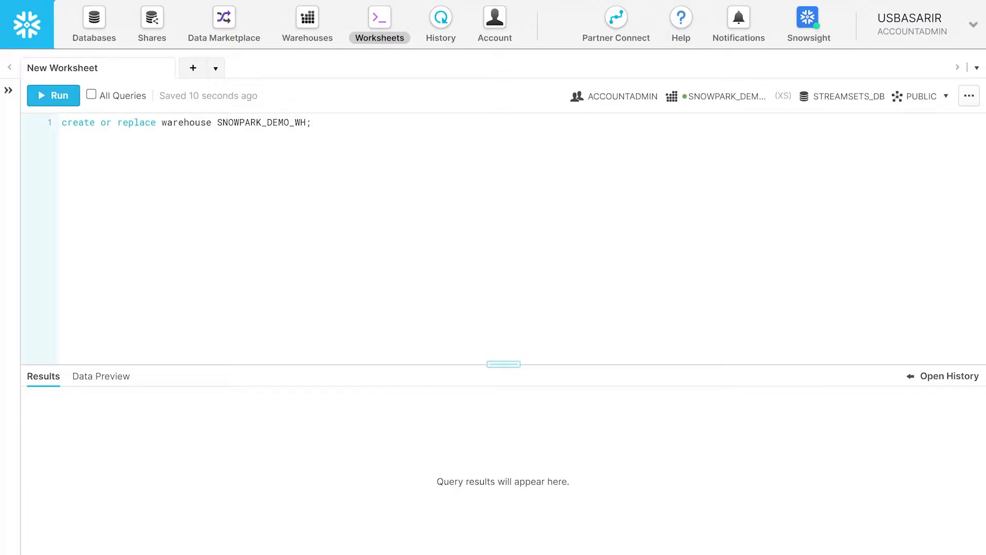
{"action": "mouse_move", "coordinate": [53, 96]}
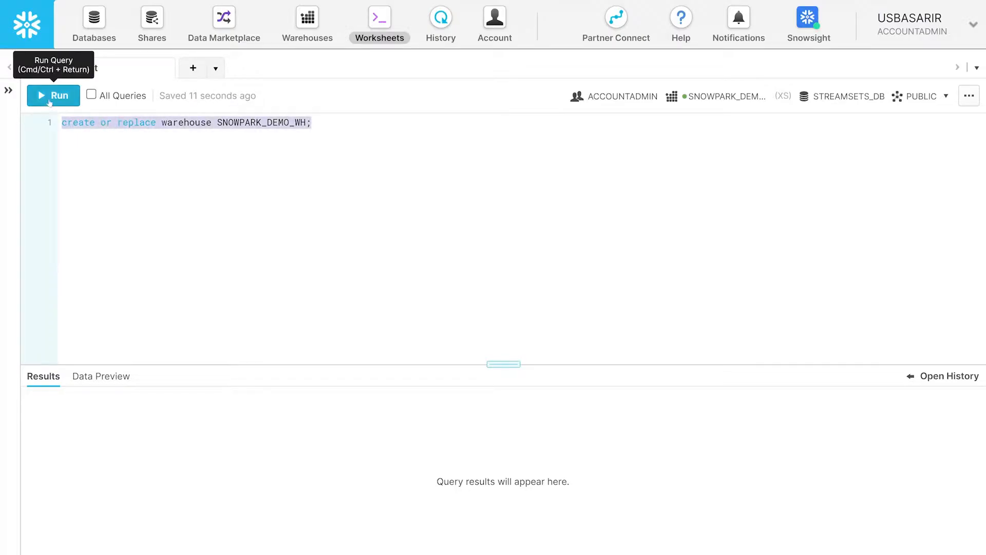
Run statements creating warehouse SNOWPARK_DEMO_WH, database STREAMSETS_DB and schema AD_SCHEMA
{"action": "left_click", "coordinate": [52, 95]}
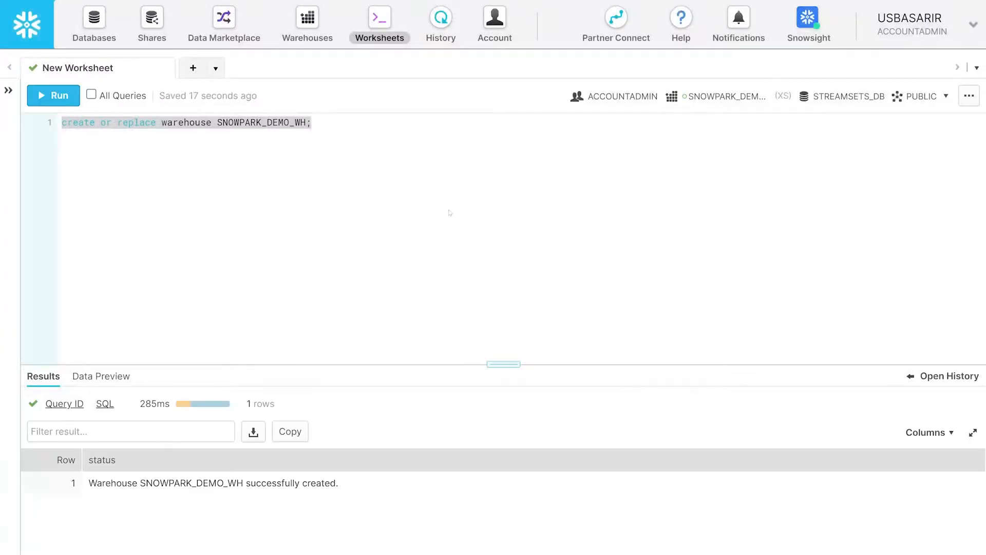
{"action": "type", "text": "create or replace database STREAMSETS_DB;"}
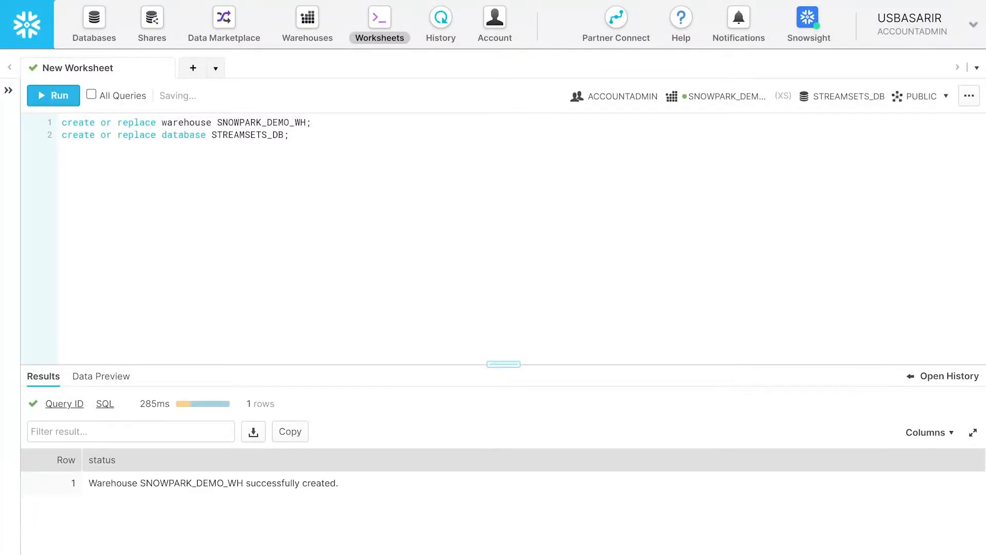
{"action": "left_click", "coordinate": [52, 96]}
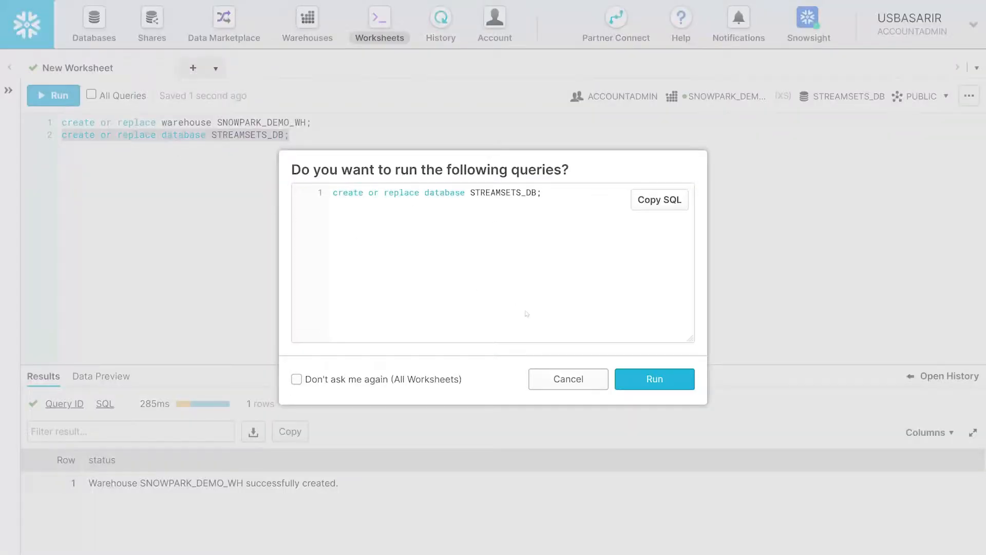
{"action": "left_click", "coordinate": [653, 379]}
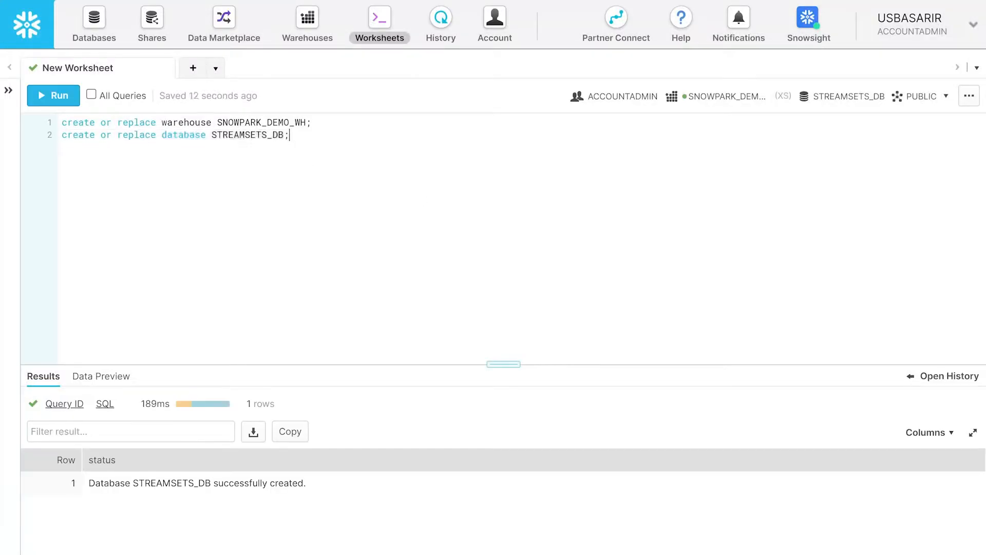
{"action": "type", "text": "create or replace schema AD_SCHEMA;"}
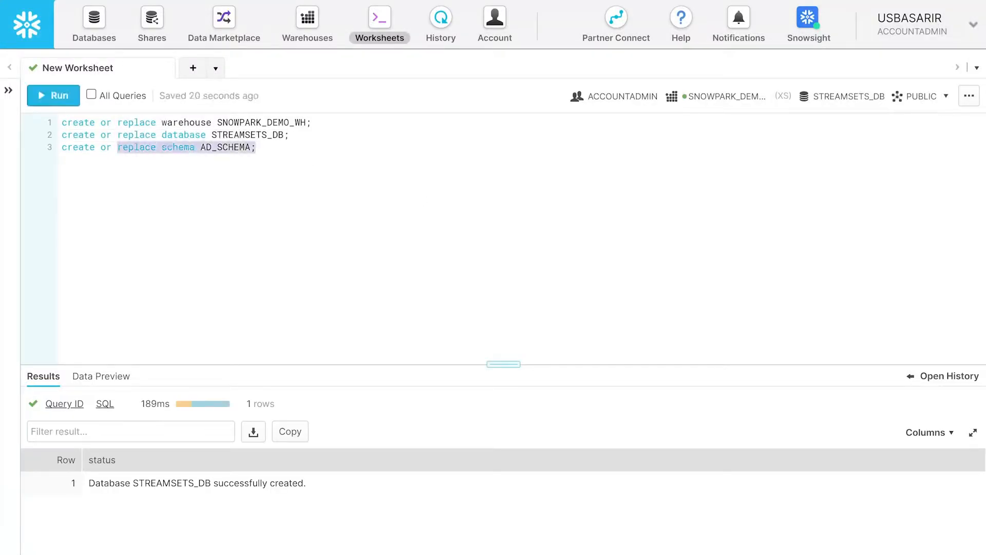
{"action": "left_click", "coordinate": [53, 95]}
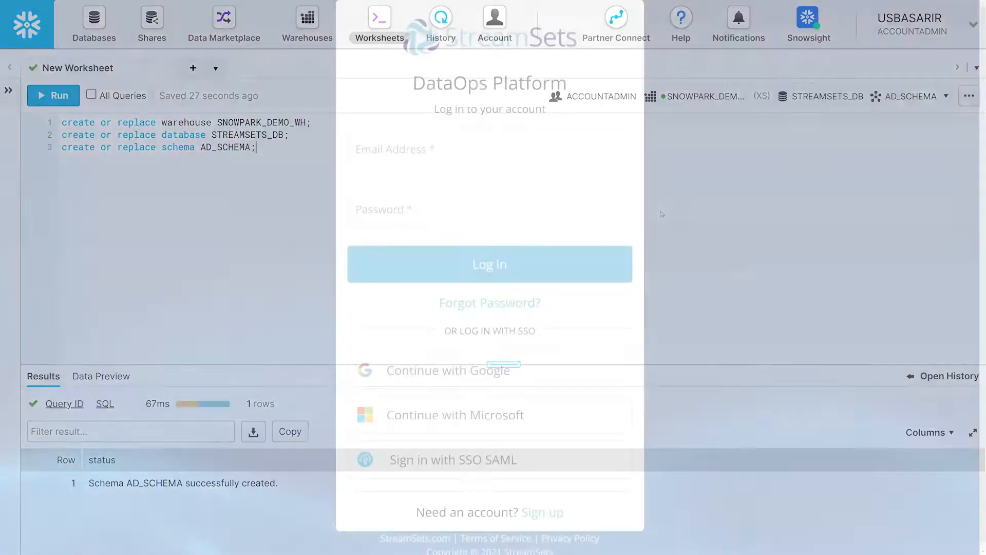
Log in to the DataOps Platform with email and password, landing on My Account settings
{"action": "left_click", "coordinate": [489, 209]}
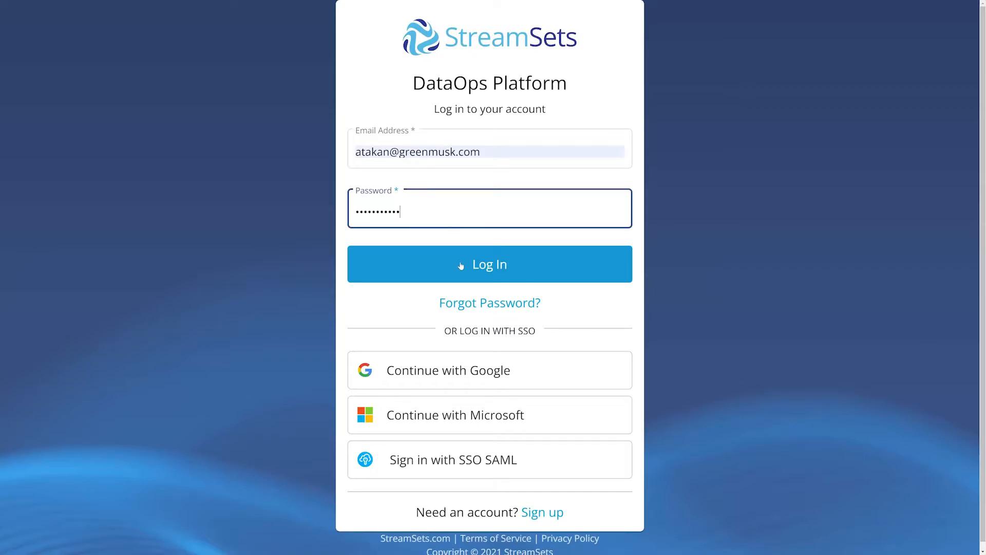
{"action": "left_click", "coordinate": [489, 264]}
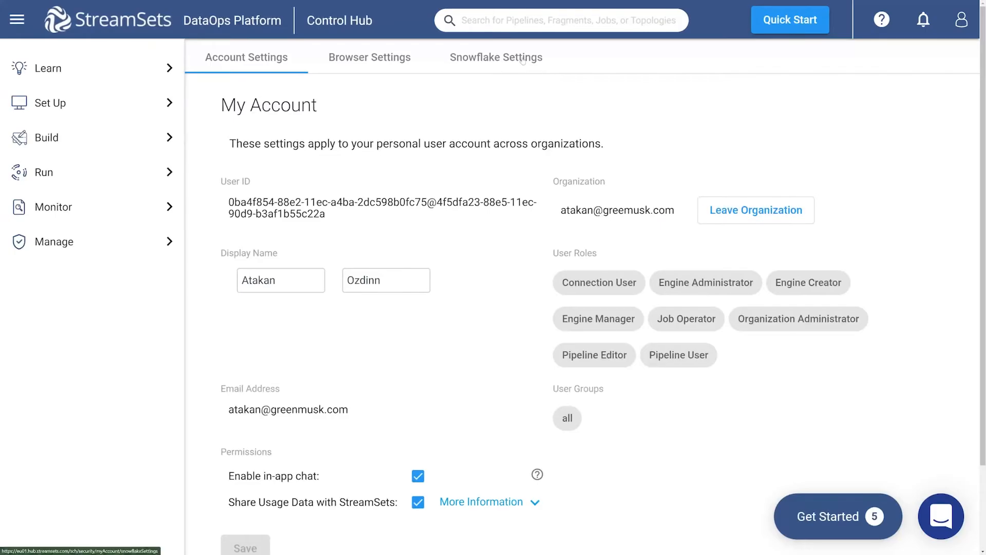
Save the Snowflake username and password as the account's stored Snowflake credentials
{"action": "left_click", "coordinate": [495, 58]}
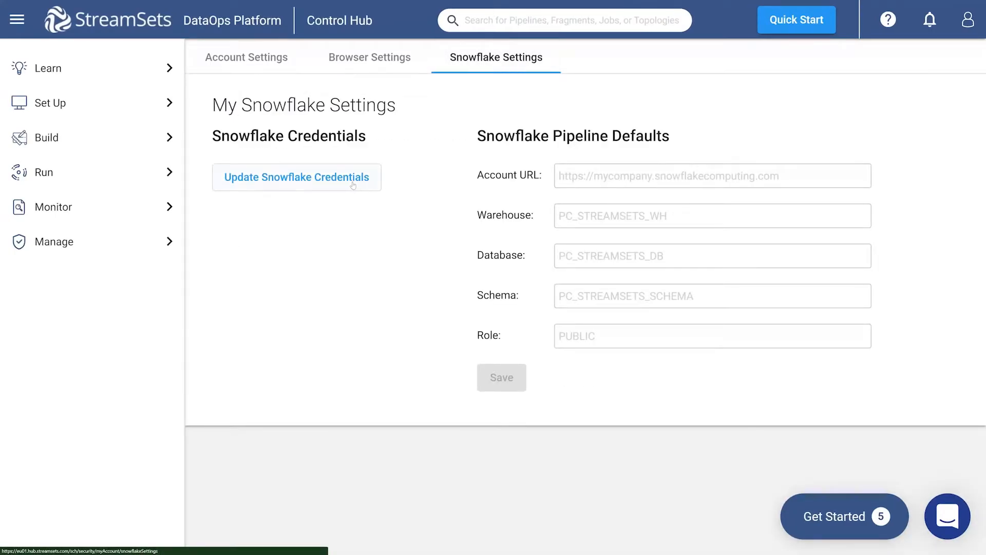
{"action": "left_click", "coordinate": [295, 177]}
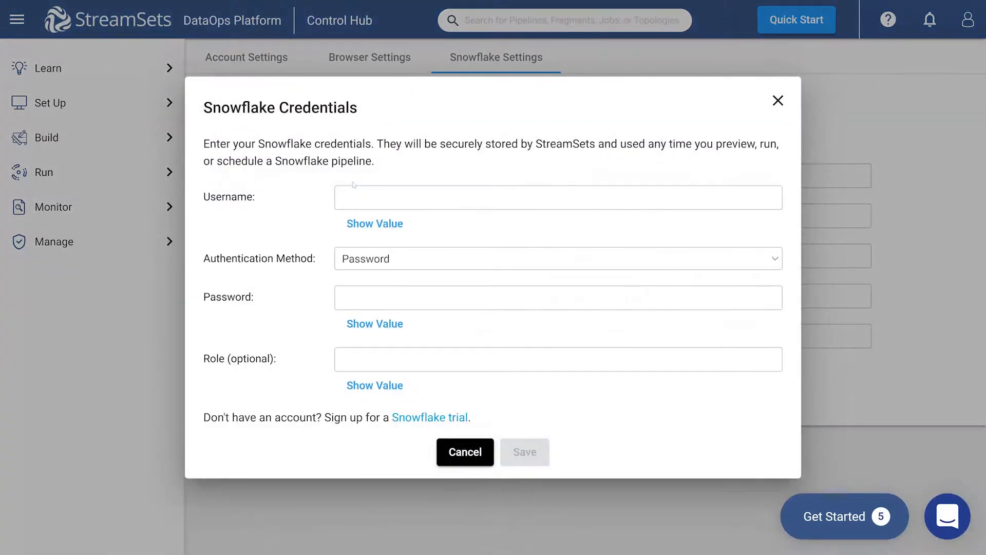
{"action": "left_click", "coordinate": [557, 197]}
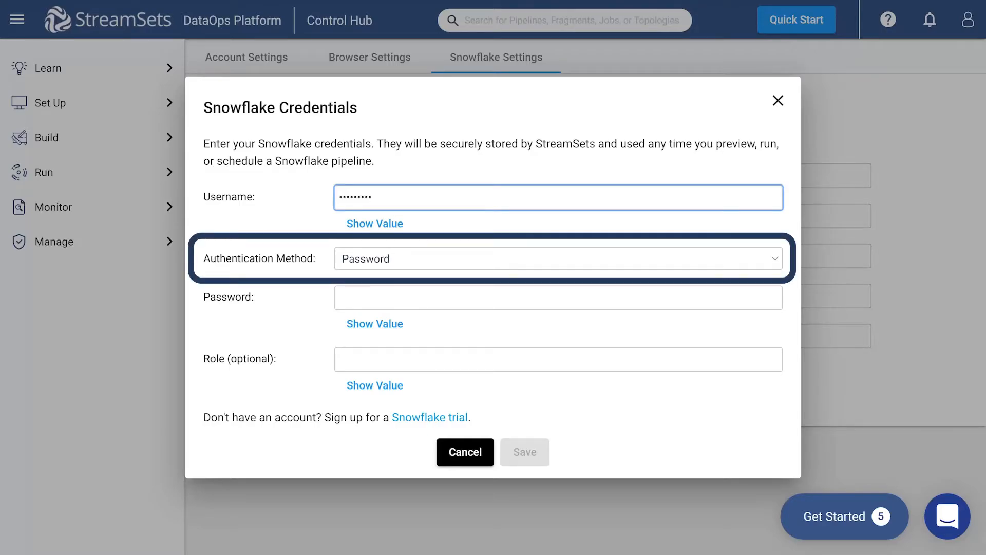
{"action": "left_click", "coordinate": [558, 297]}
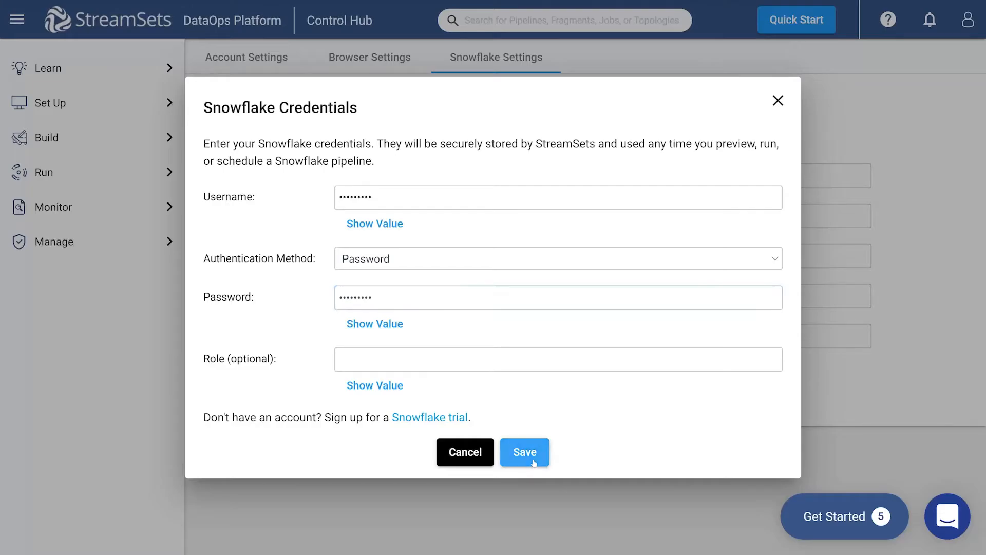
{"action": "left_click", "coordinate": [524, 452]}
{"action": "type", "text": "STREAMSETS_DB"}
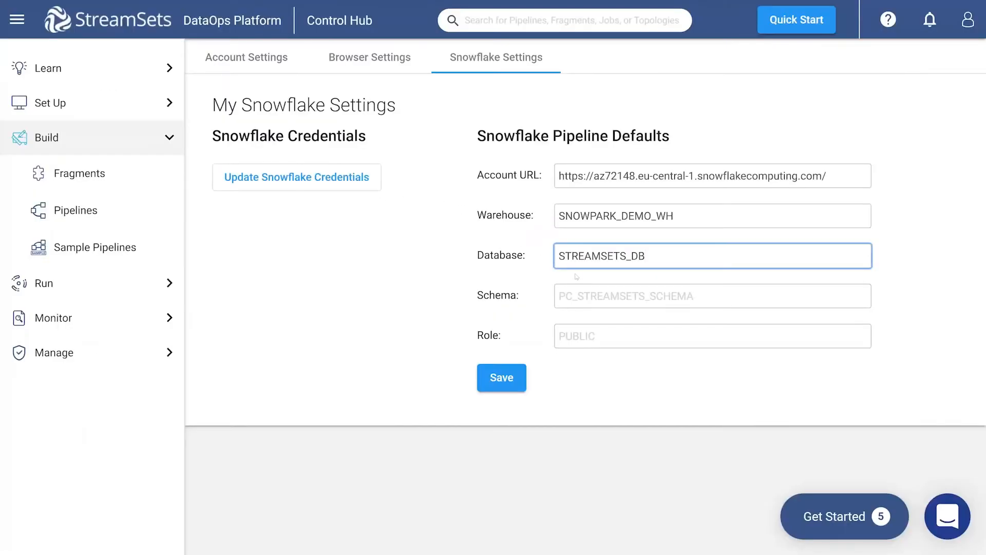
Save pipeline defaults with schema AD_SCHEMA alongside the account URL, SNOWPARK_DEMO_WH and STREAMSETS_DB
{"action": "type", "text": "AD_SCHEMA"}
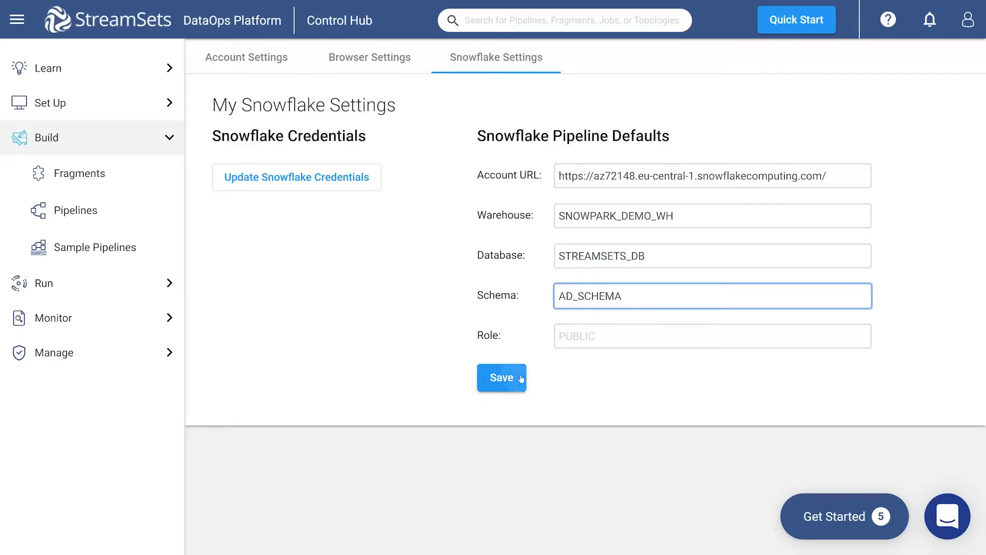
{"action": "left_click", "coordinate": [501, 377]}
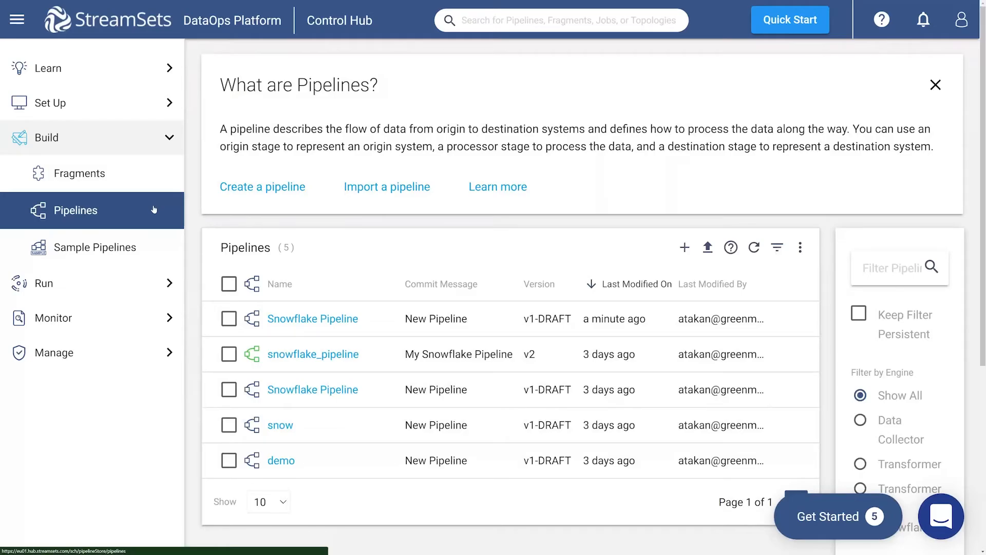
Name the new pipeline 'Snowflake Pipeline' with Transformer for Snowflake and a blank template
{"action": "type", "text": "S"}
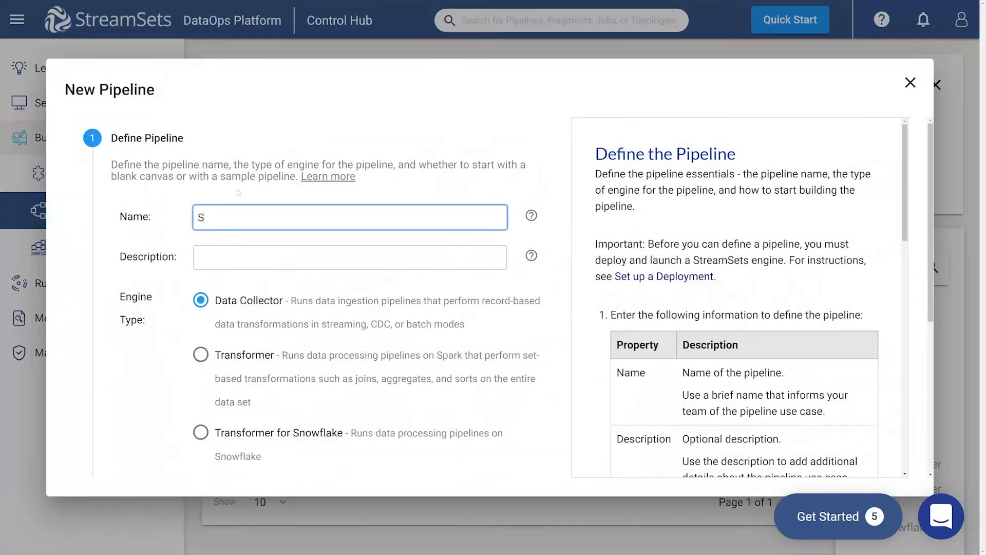
{"action": "type", "text": "Snowflake Pipeline"}
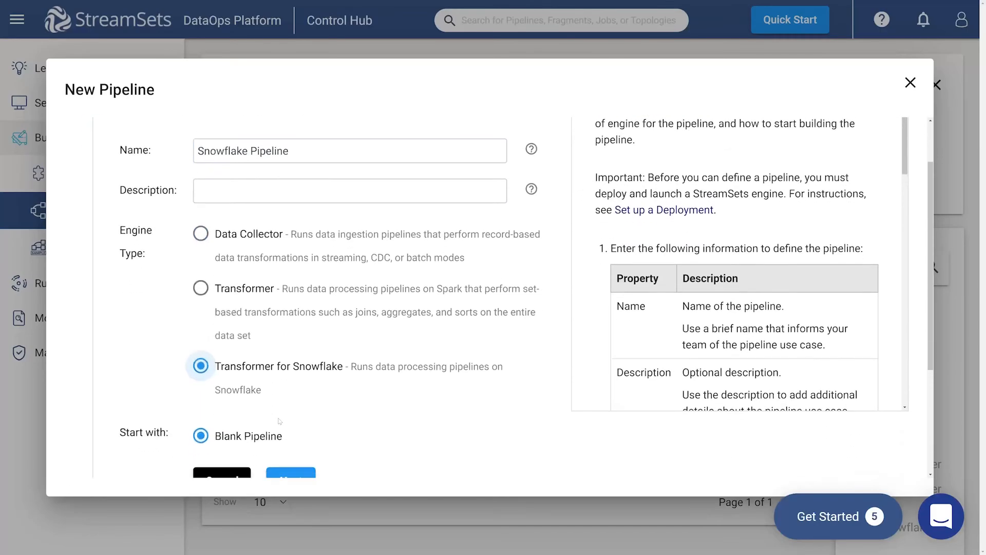
{"action": "scroll", "scroll_direction": "down", "scroll_amount": 3}
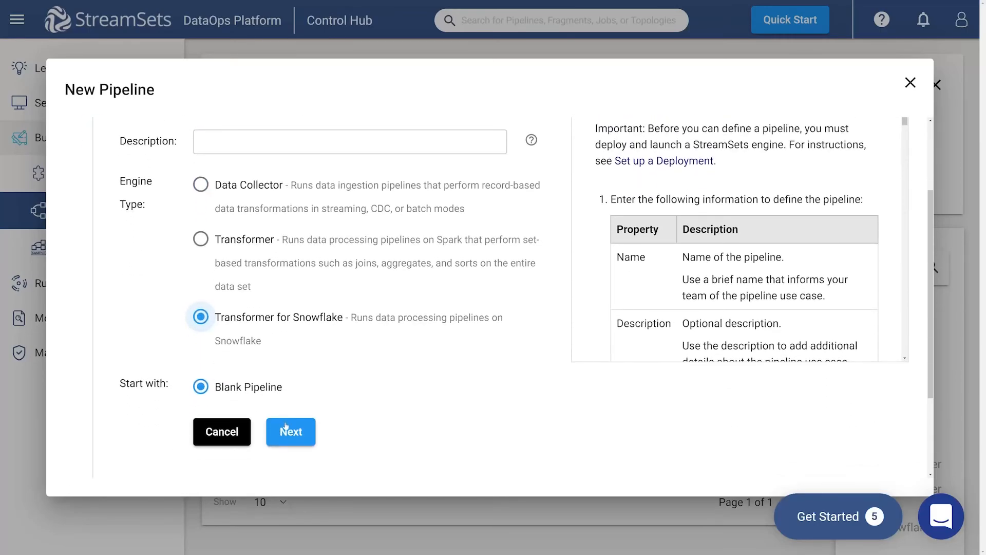